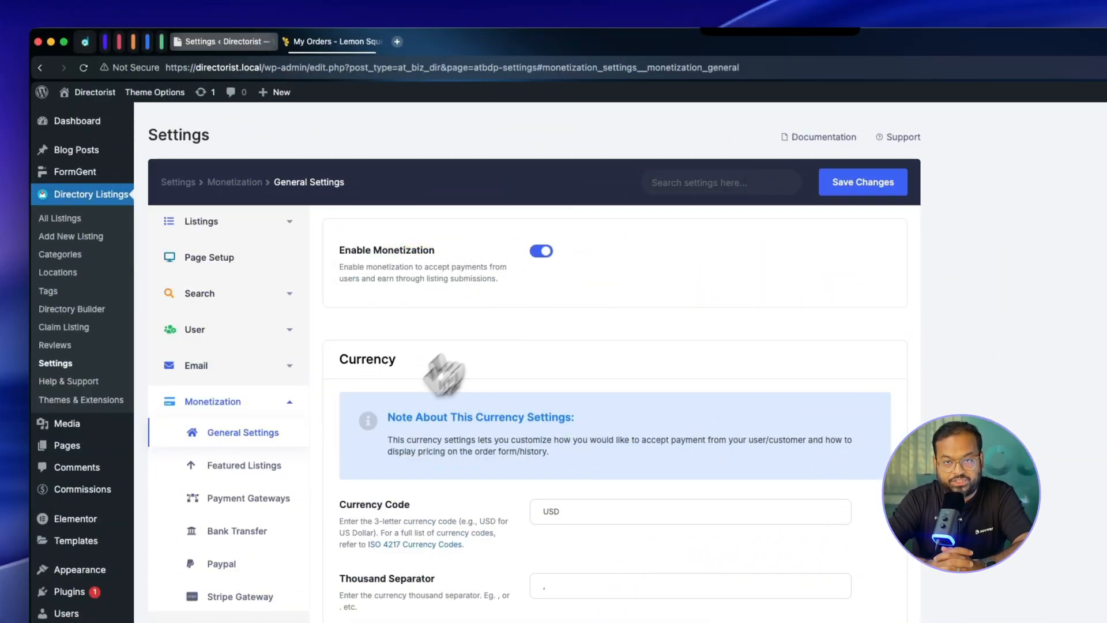
Show the Featured Listings monetization settings with monetization enabled.
{"action": "left_click", "coordinate": [245, 464]}
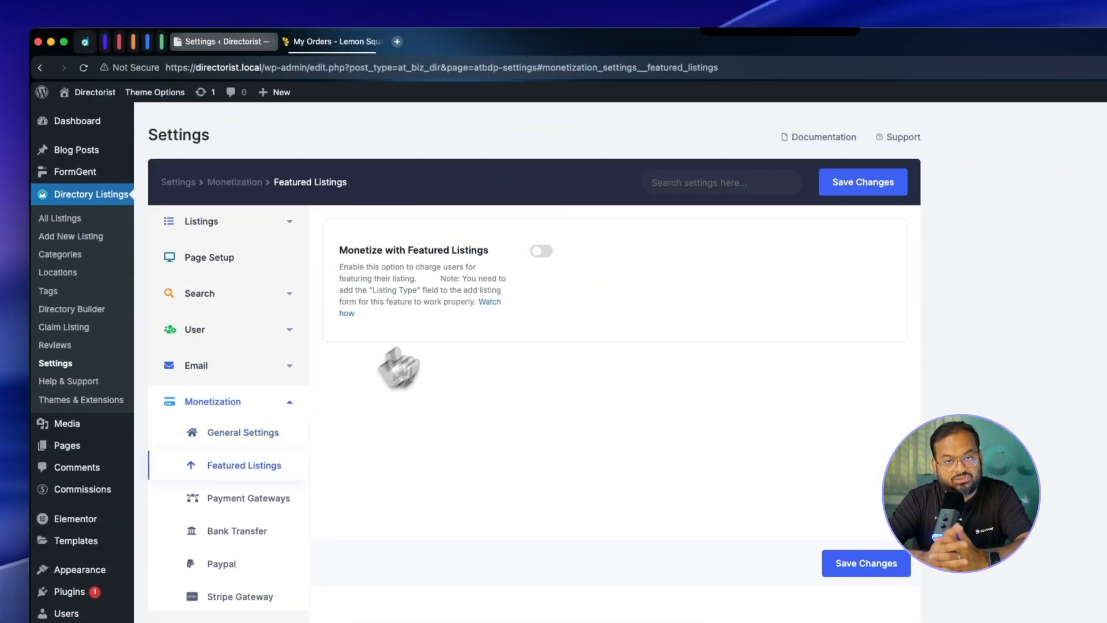
{"action": "left_click", "coordinate": [541, 250]}
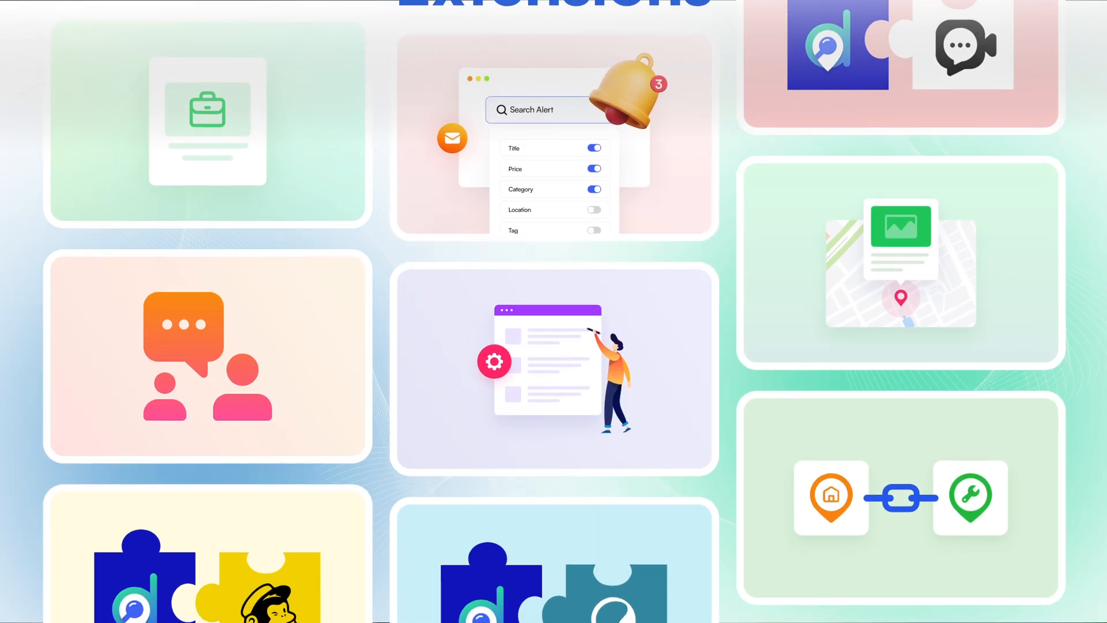
{"action": "scroll", "scroll_direction": "down", "scroll_amount": 3}
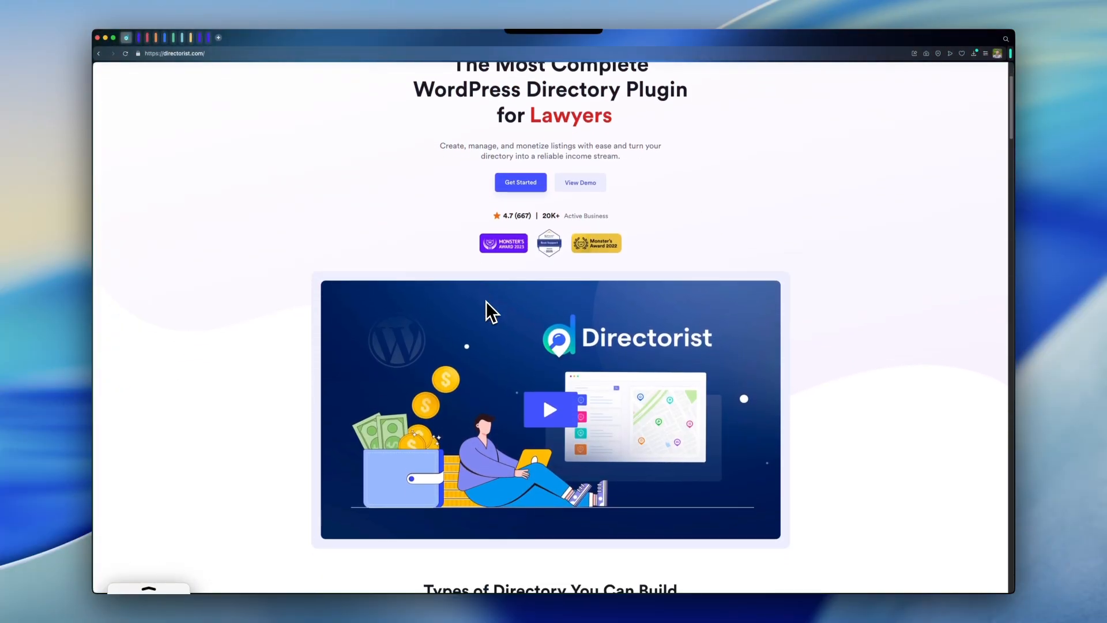
Scroll the homepage down to the Types of Directory You Can Build section.
{"action": "scroll", "scroll_direction": "down", "scroll_amount": 3}
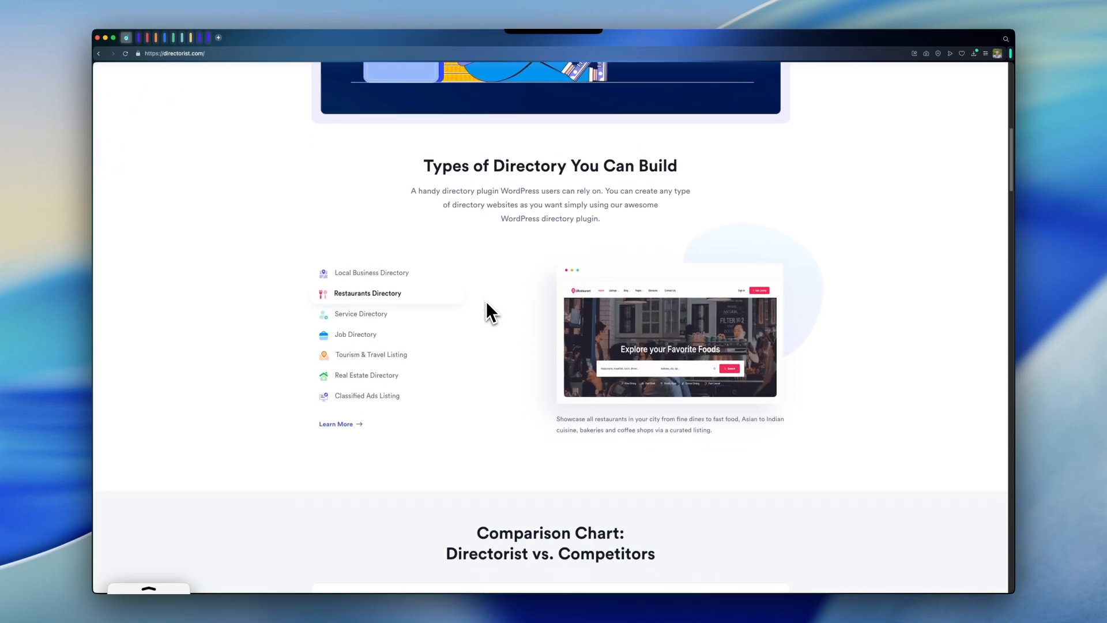